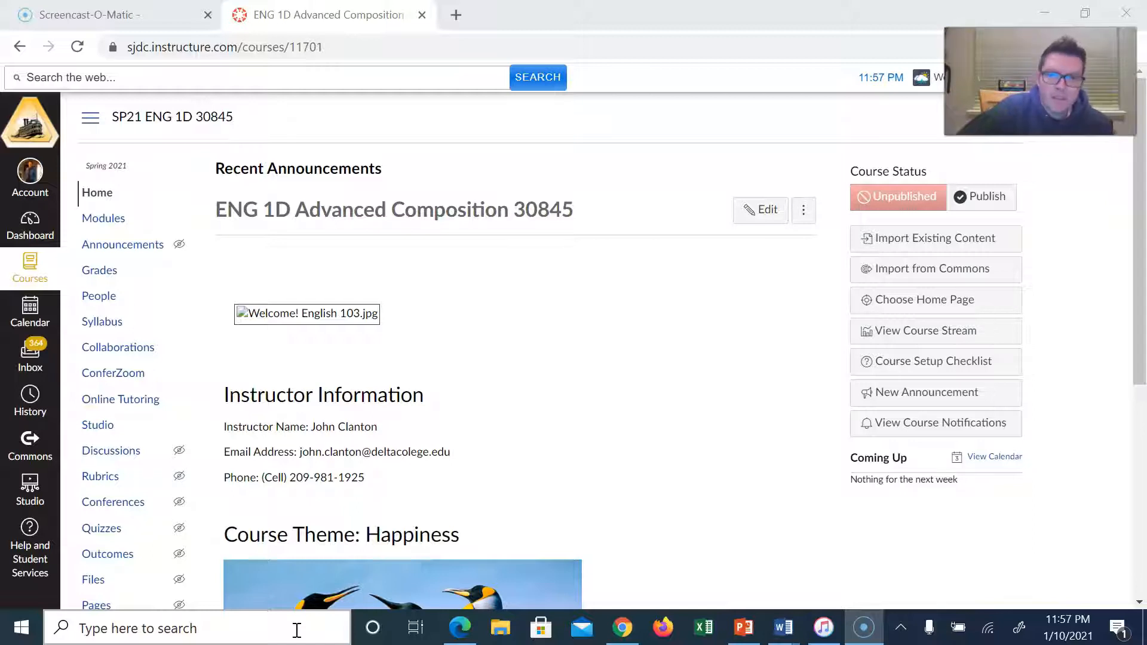
mouse_move(170, 605)
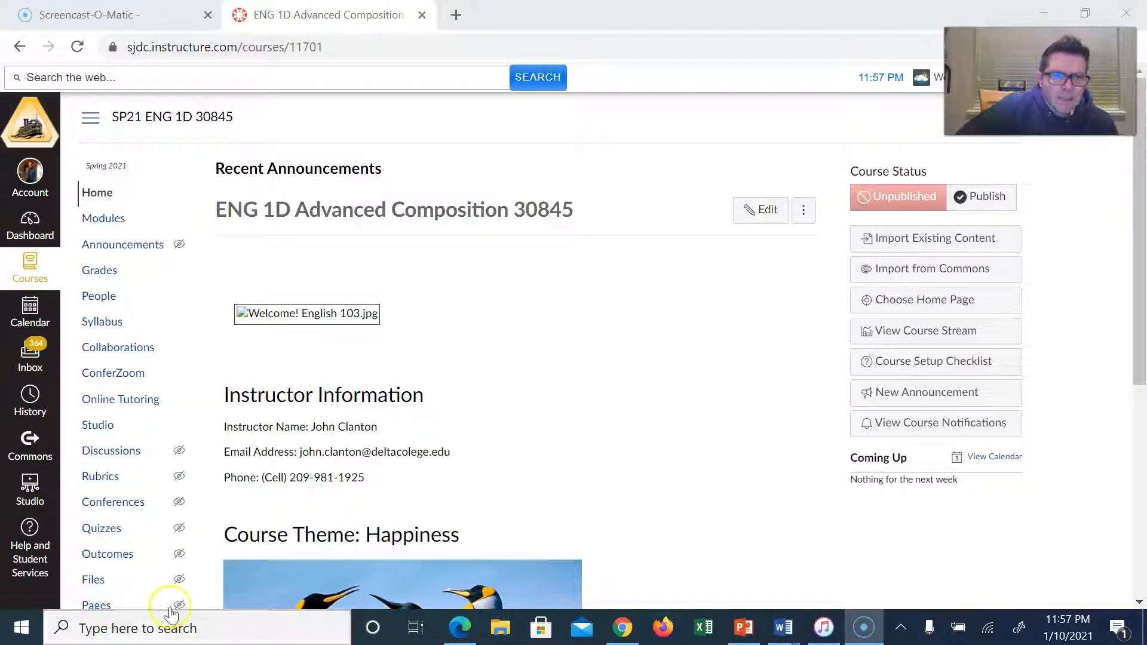
Open the ENG 1D Modules list and browse the Start Here and Unit 1 weekly modules
scroll("down", 3)
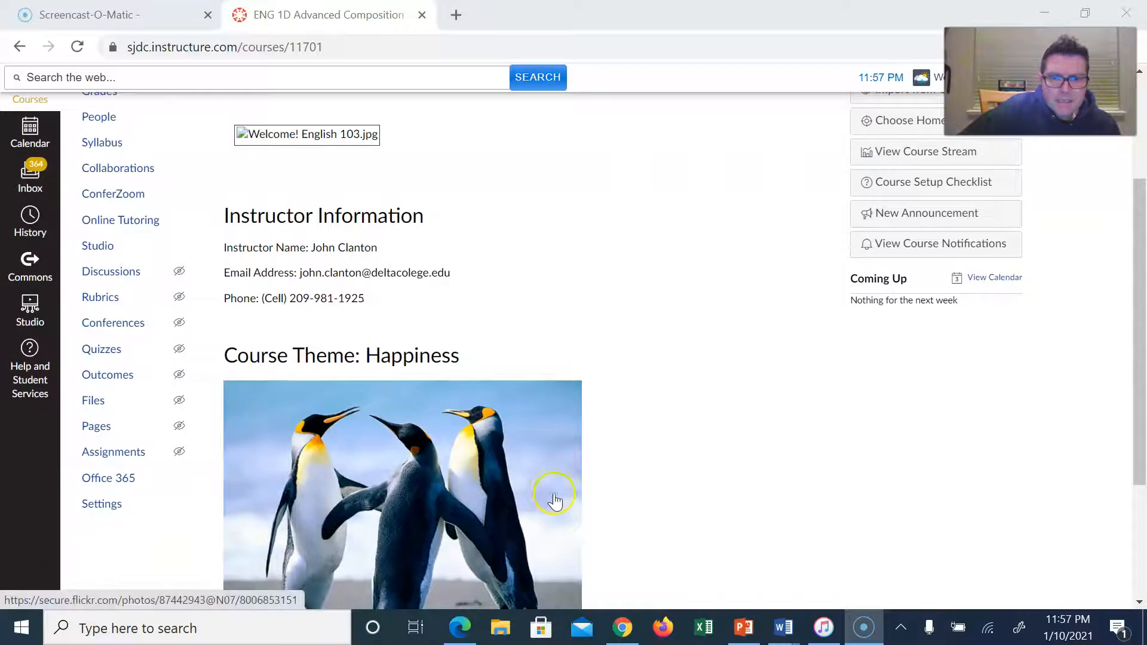
mouse_move(616, 520)
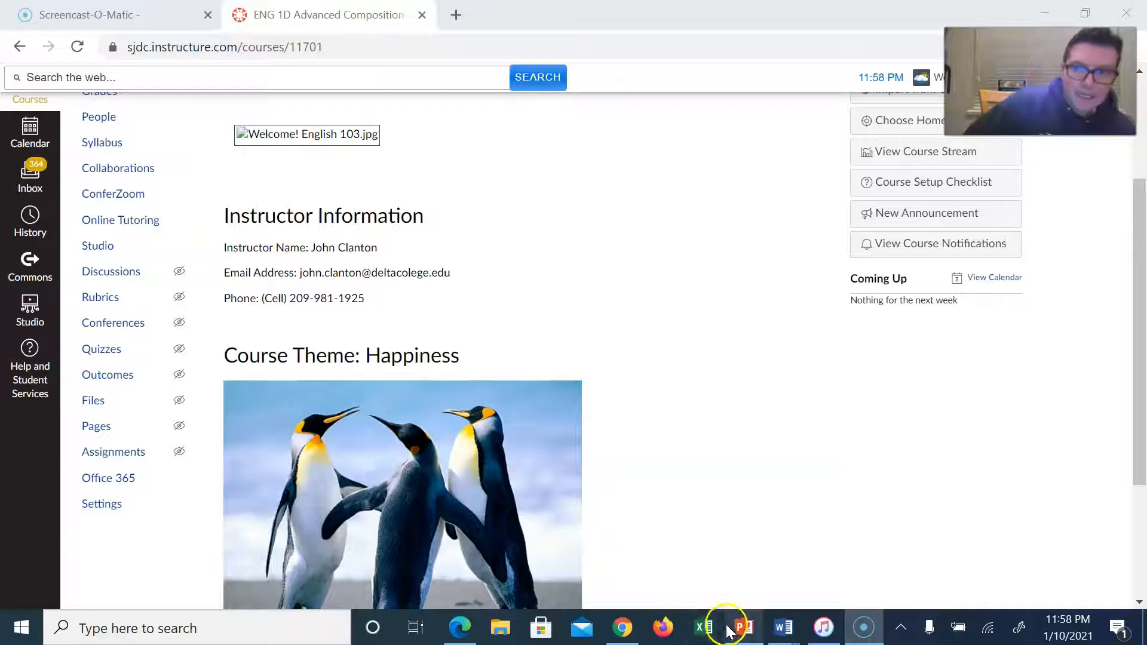
scroll("up", 3)
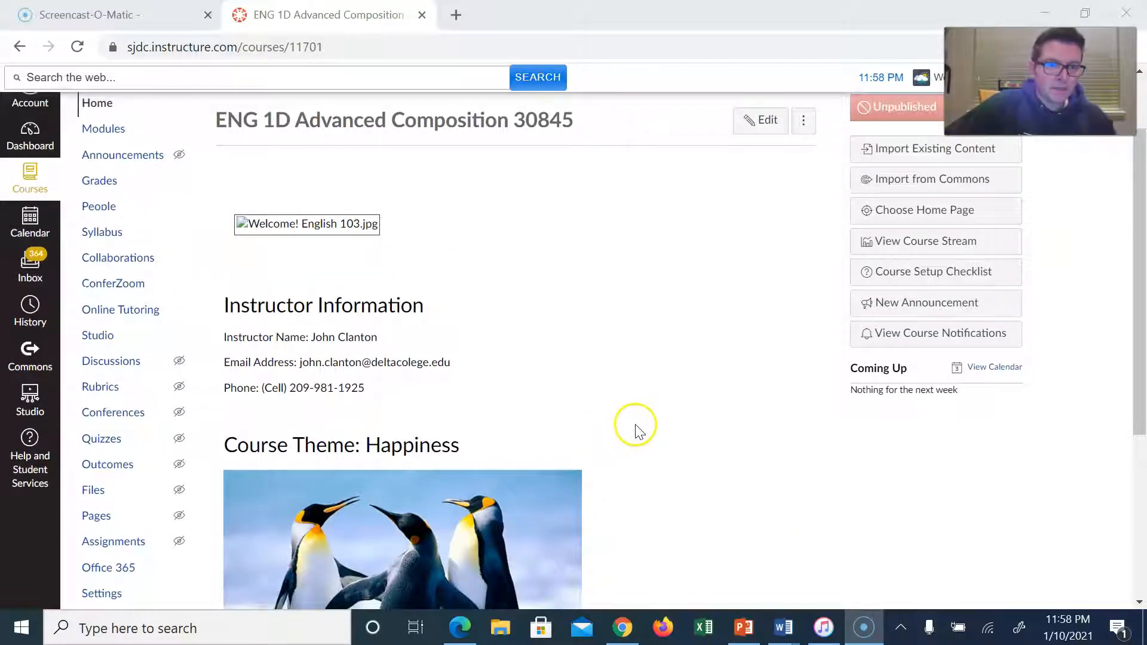
mouse_move(293, 384)
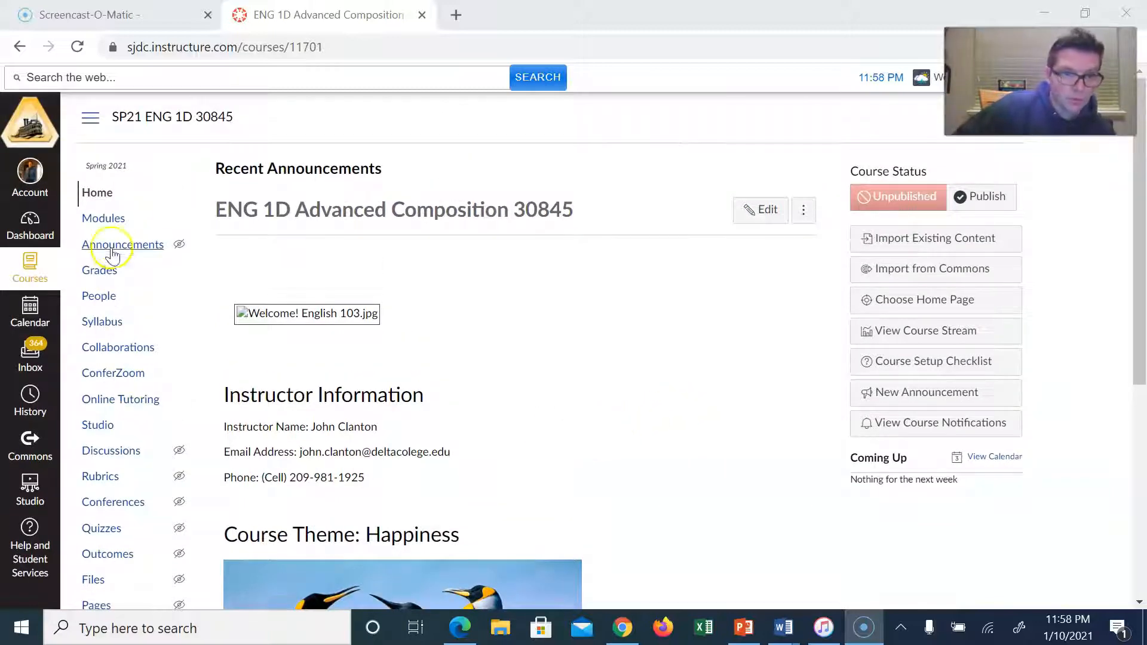
mouse_move(103, 218)
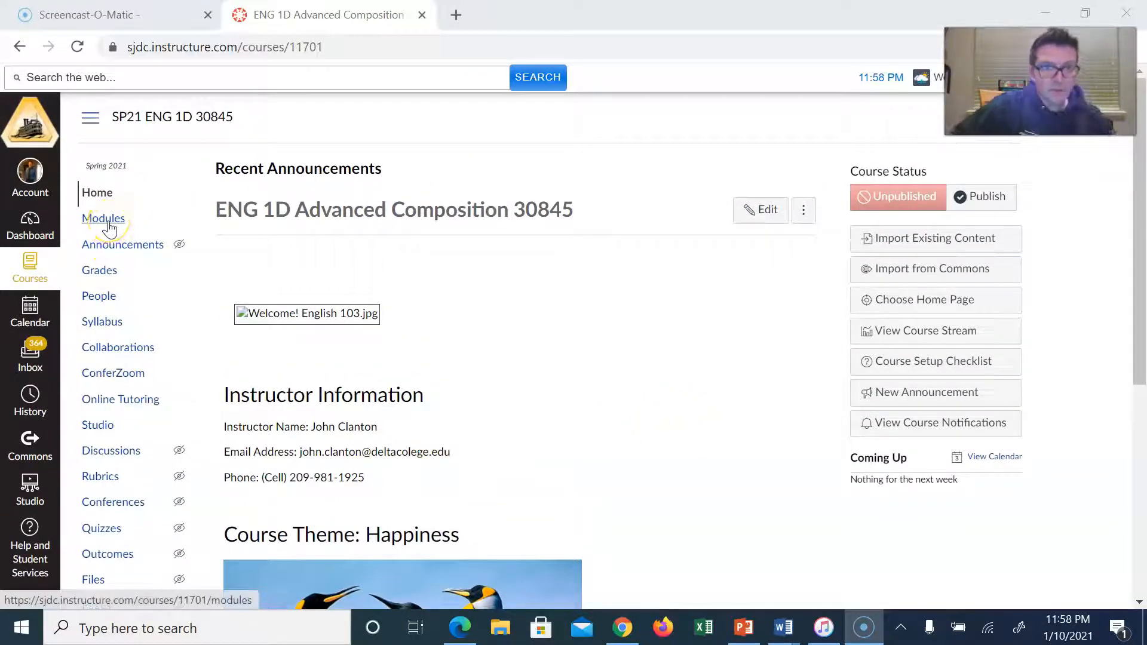
left_click(103, 218)
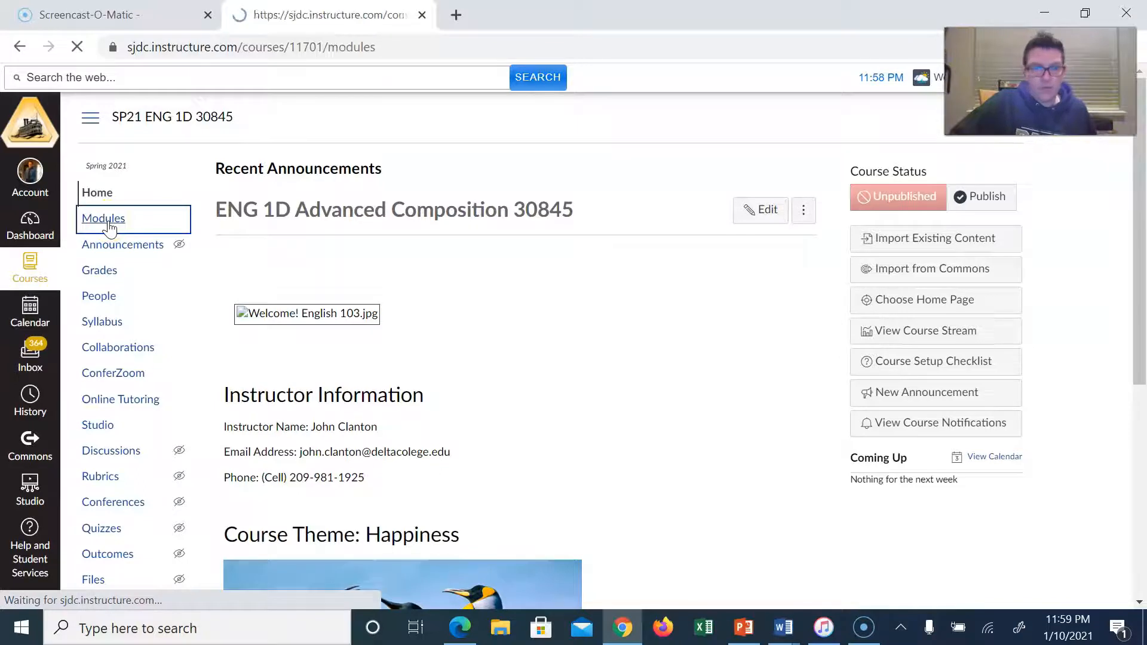
left_click(103, 218)
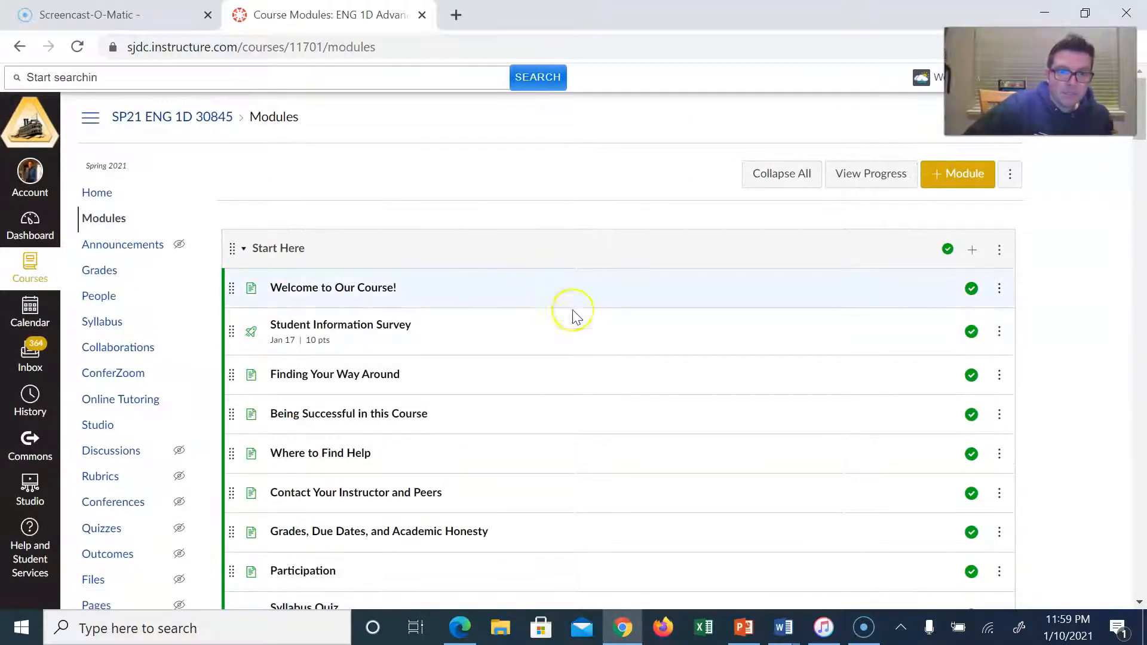
scroll("down", 3)
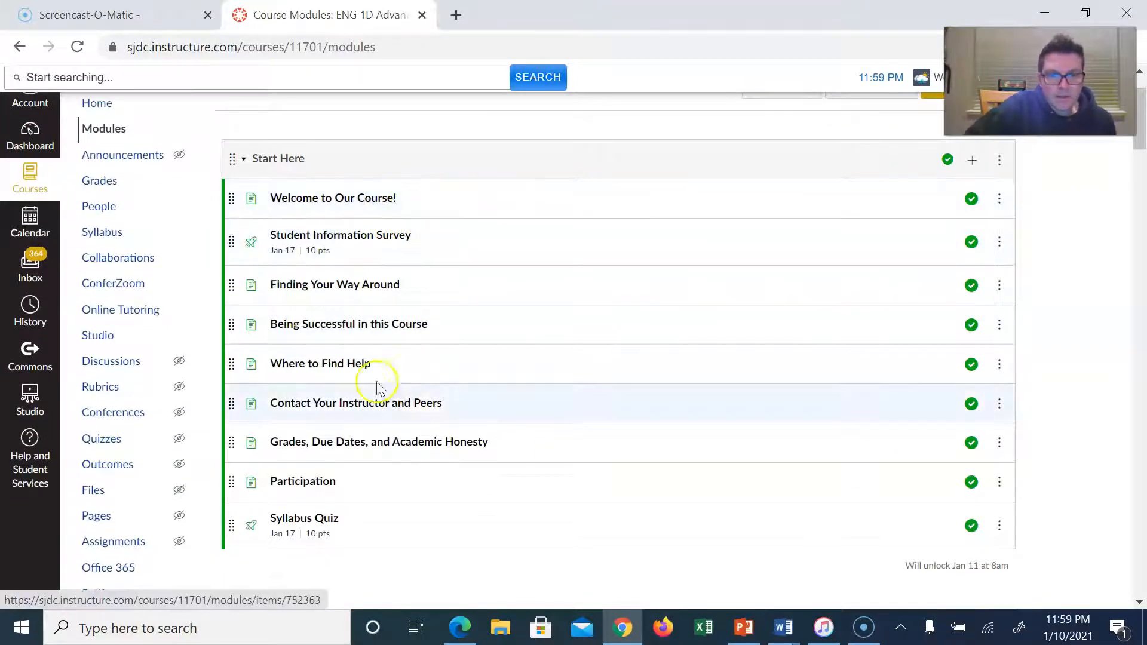
scroll("down", 3)
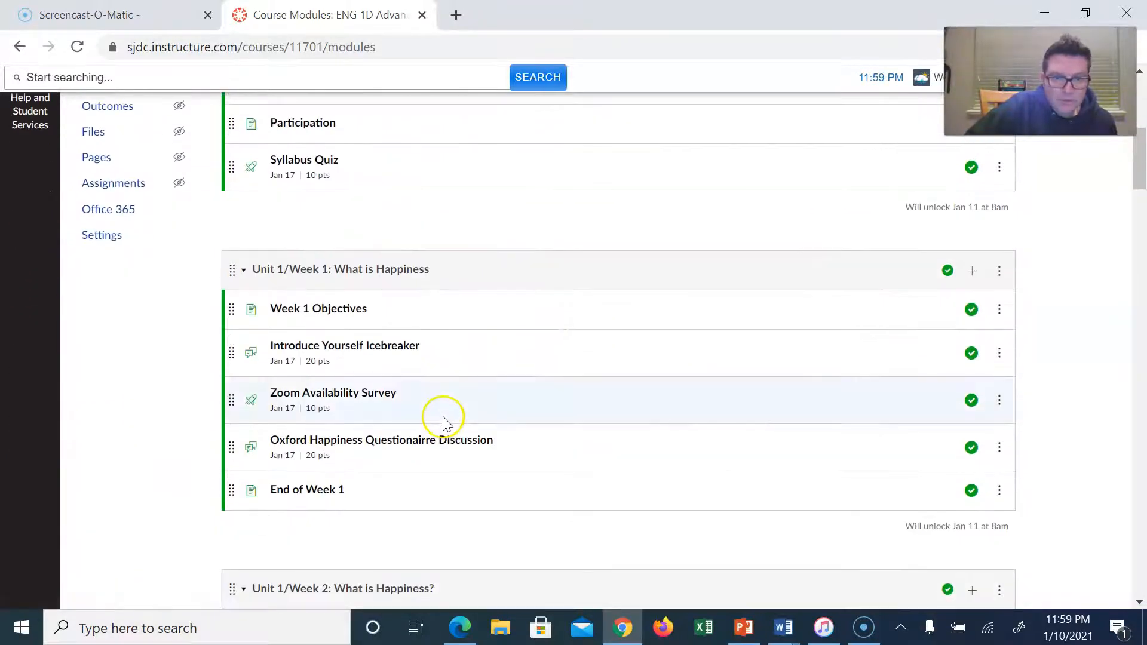
scroll("up", 3)
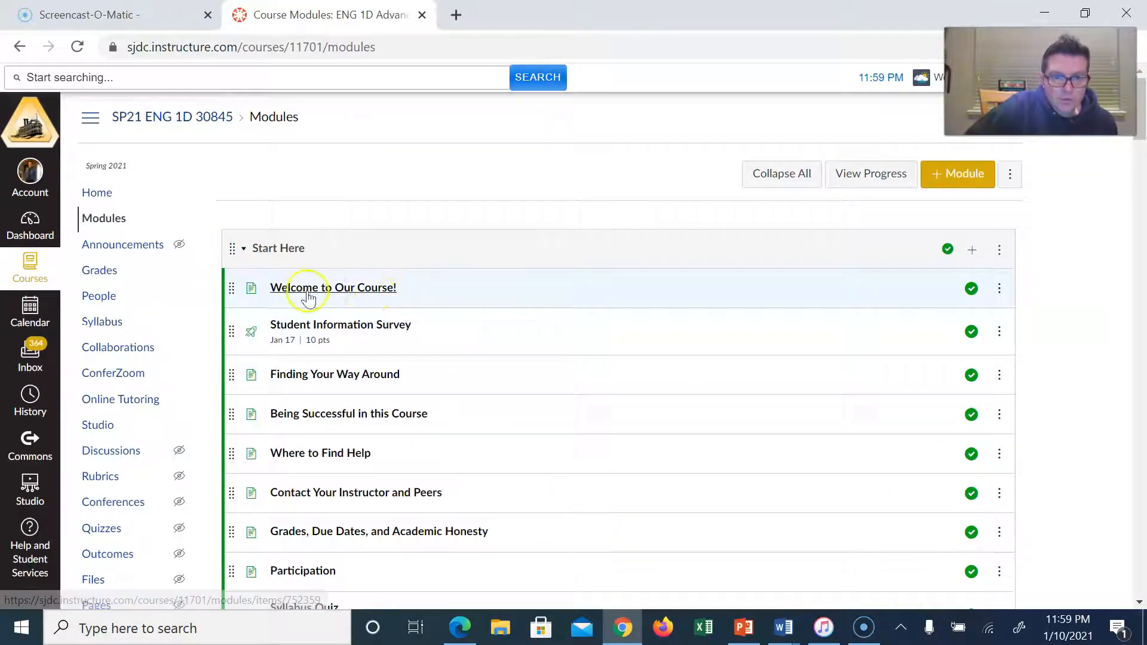
mouse_move(352, 303)
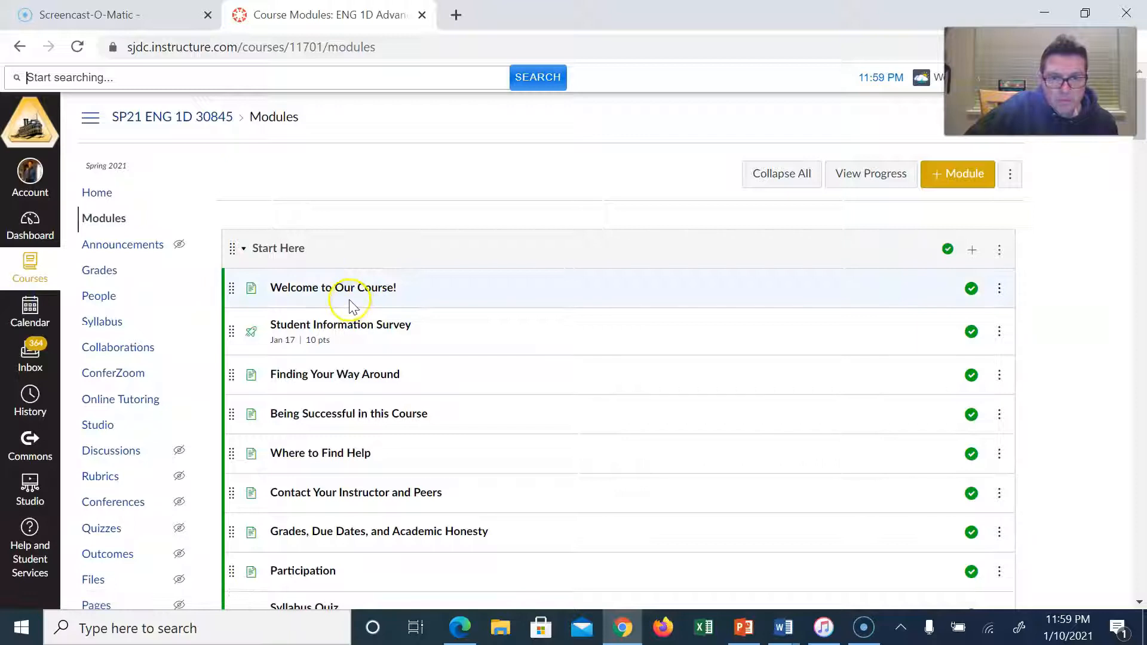
scroll("down", 3)
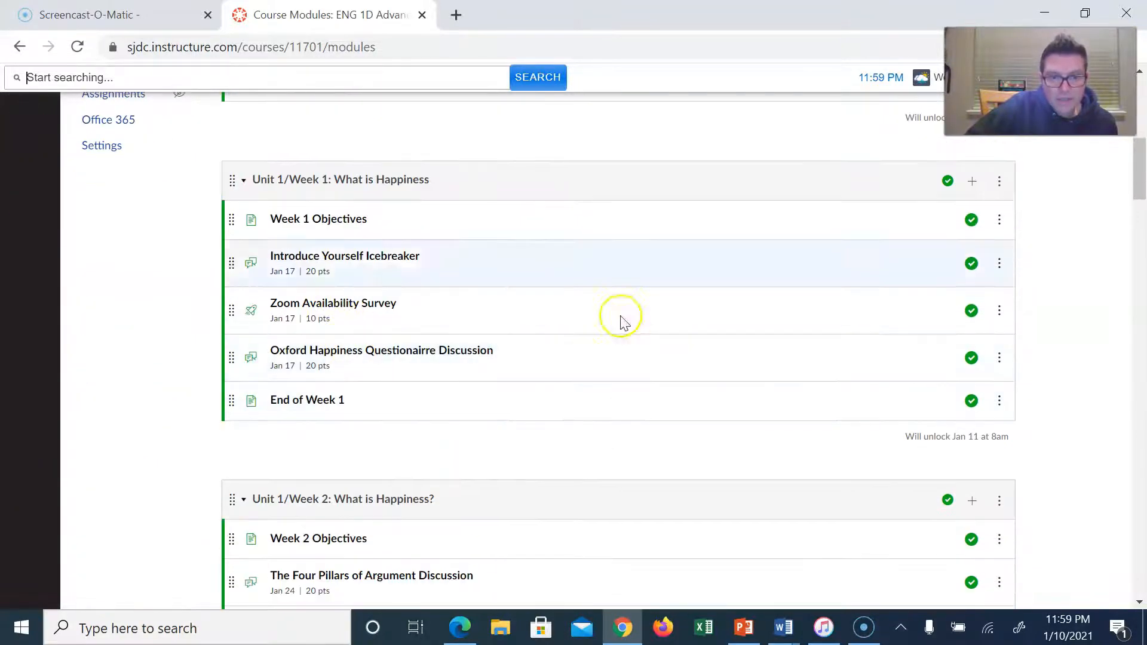
scroll("up", 3)
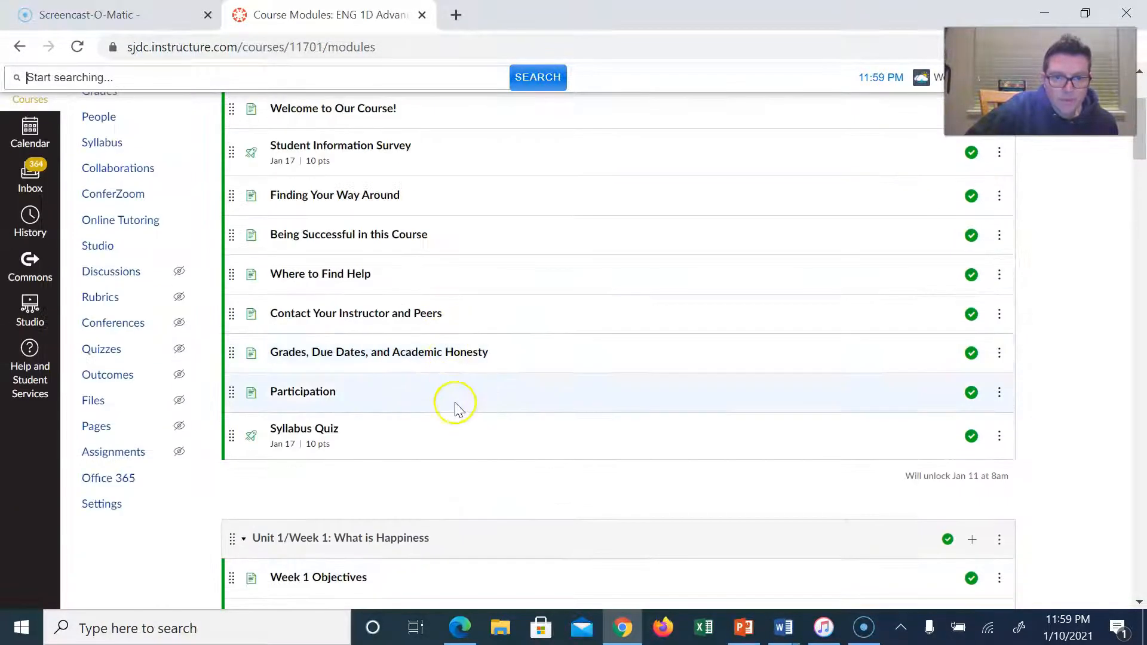
Open the 'Welcome to Our Course!' page, then advance to the Student Information Survey quiz
left_click(333, 108)
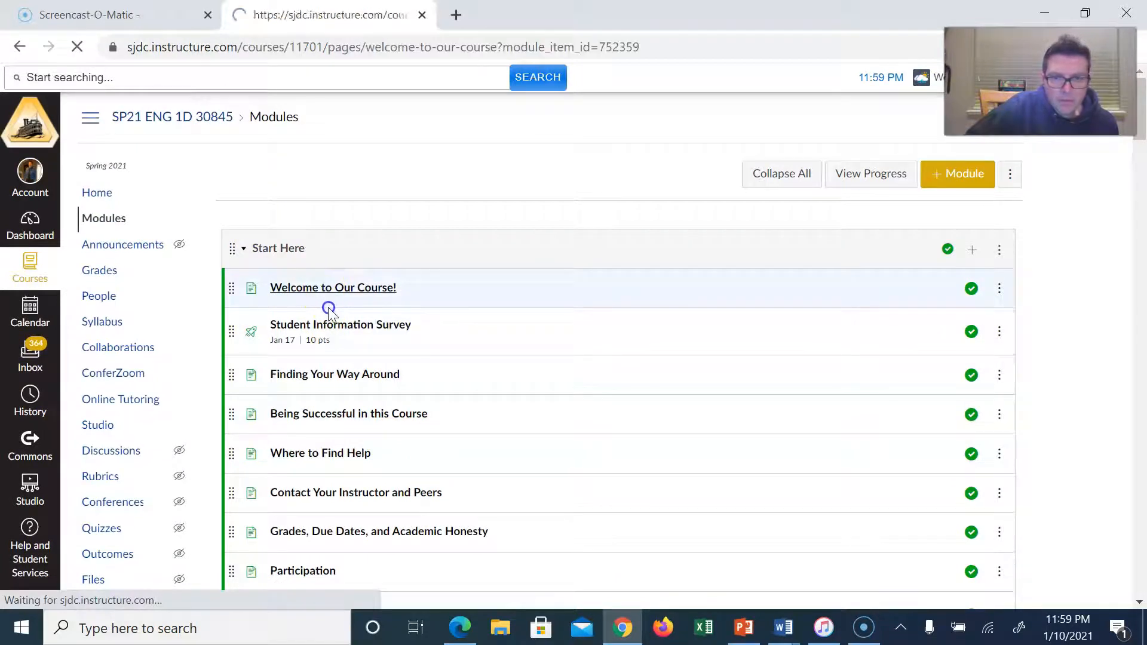
left_click(333, 287)
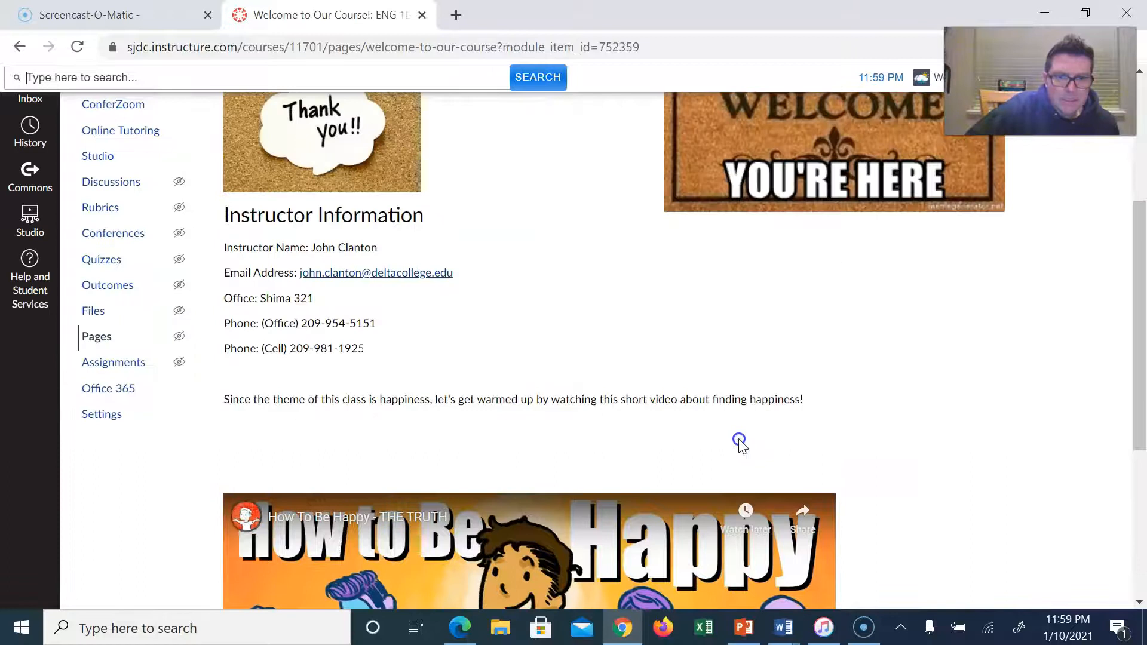
scroll("down", 3)
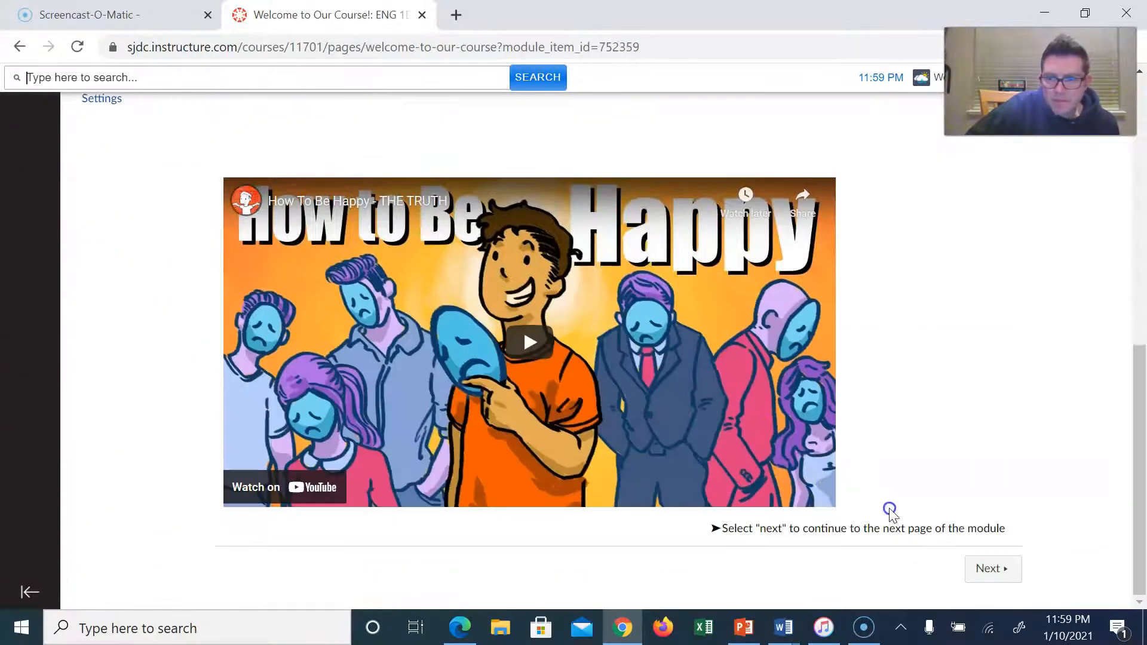
left_click(993, 569)
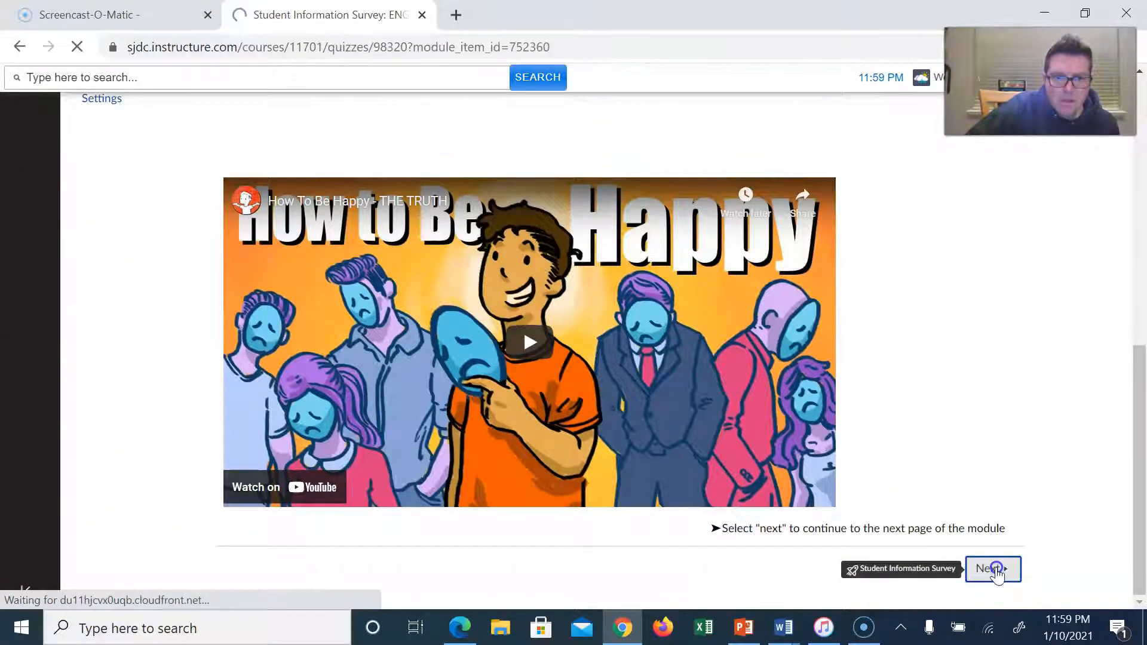
left_click(989, 570)
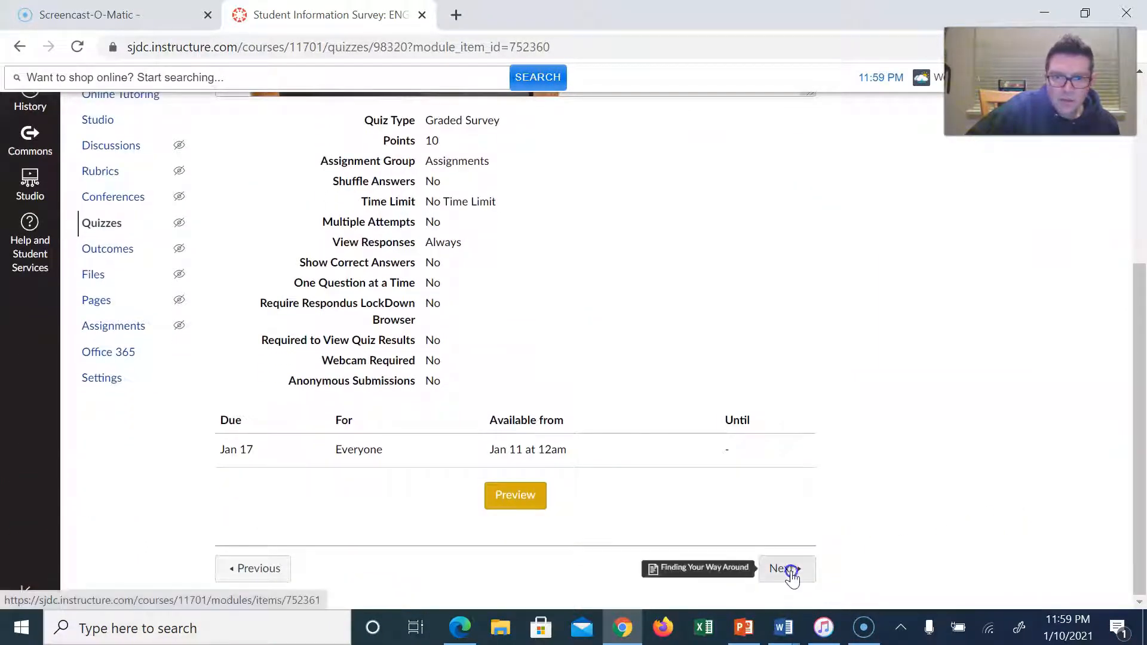
Advance to 'Finding Your Way Around' and read down to its Module Progression section
left_click(785, 568)
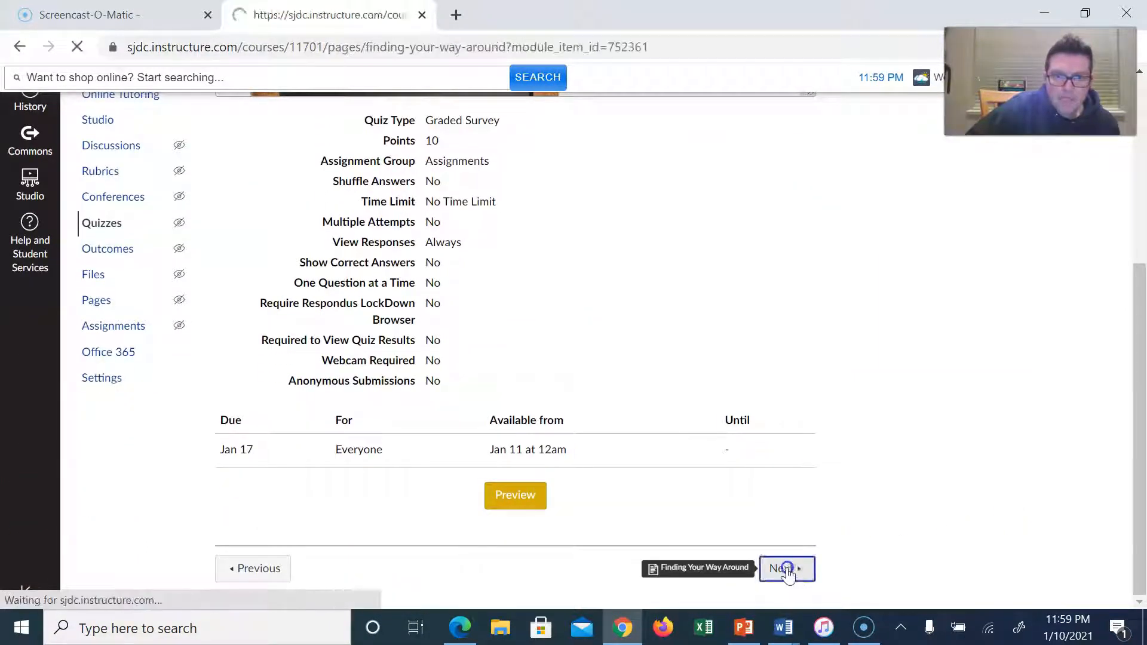
left_click(782, 568)
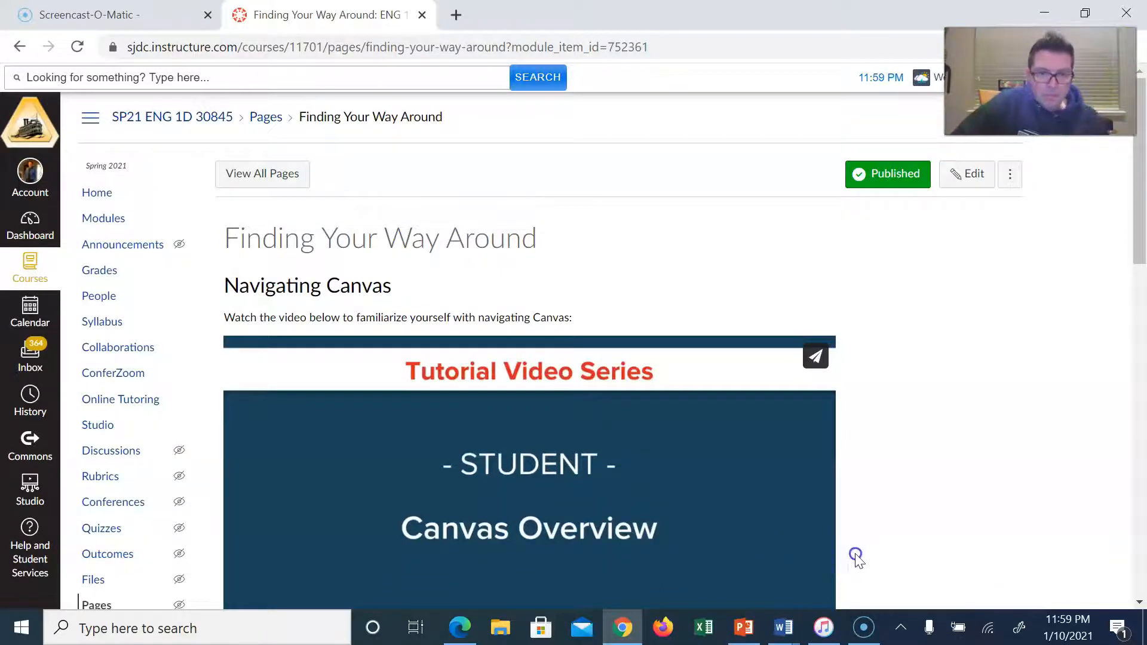
scroll("down", 3)
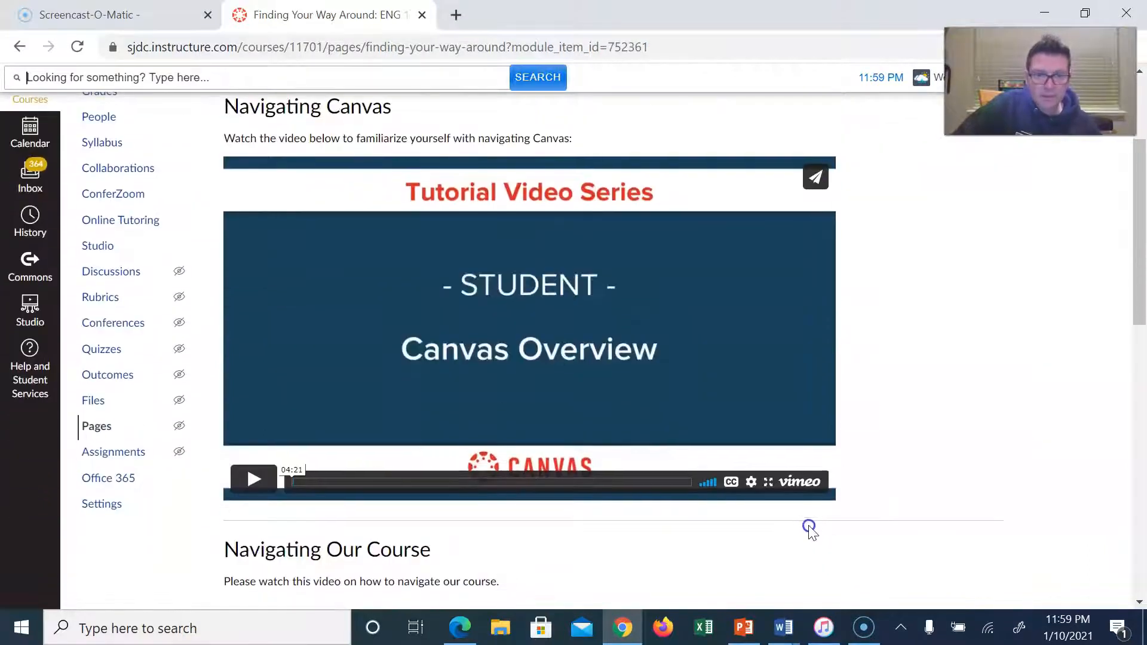
scroll("down", 3)
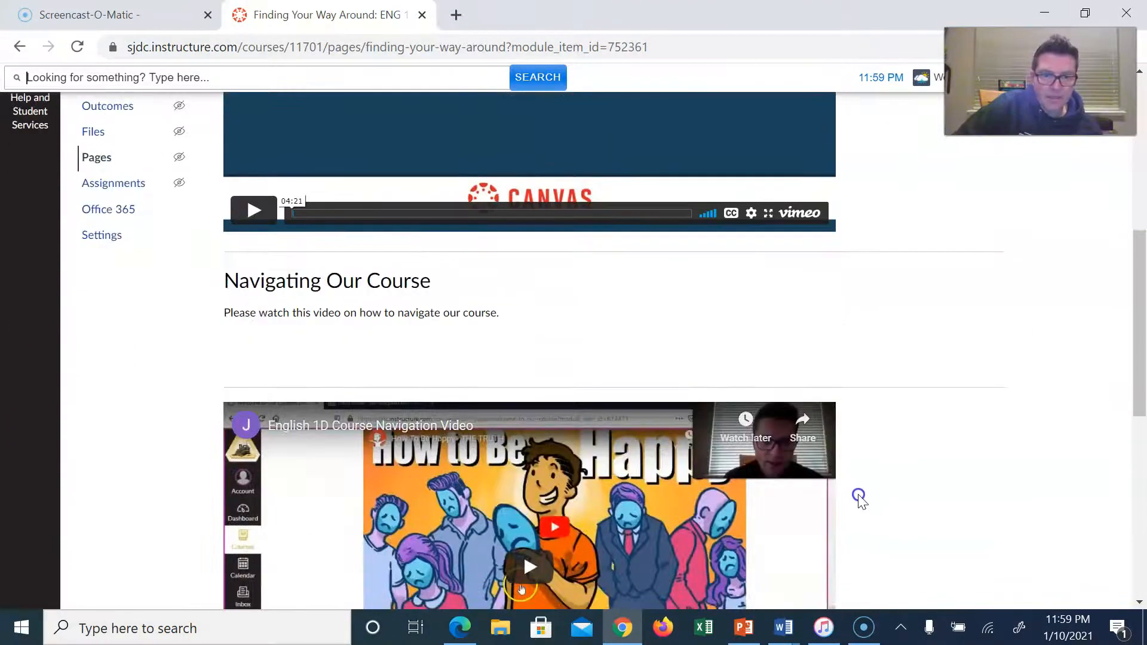
scroll("down", 3)
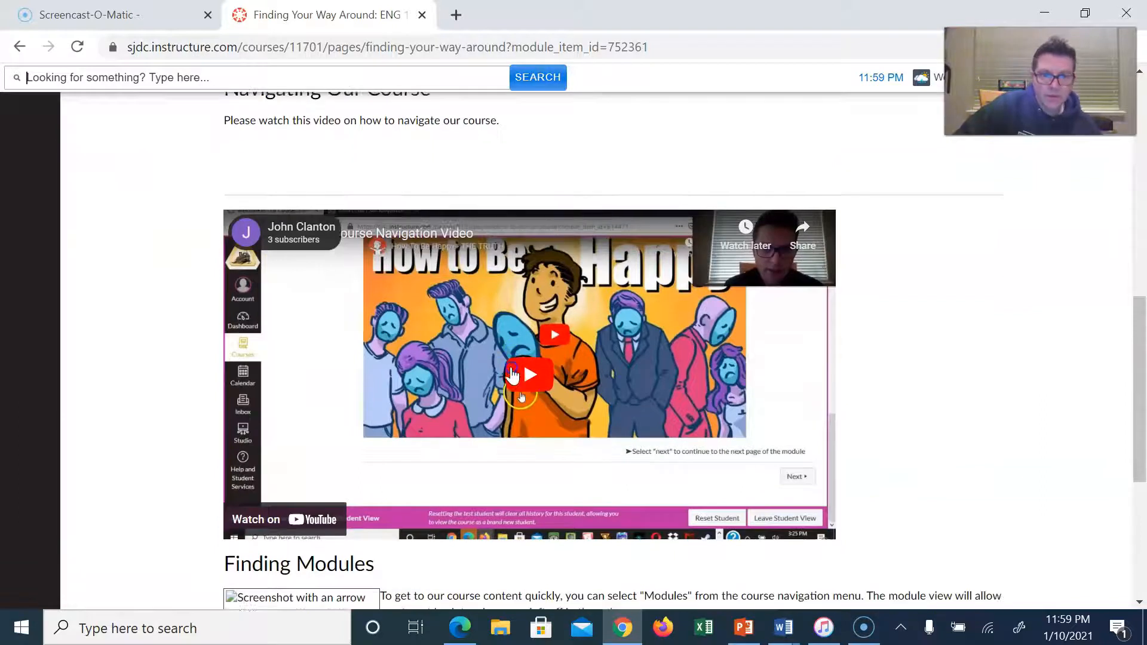
scroll("down", 3)
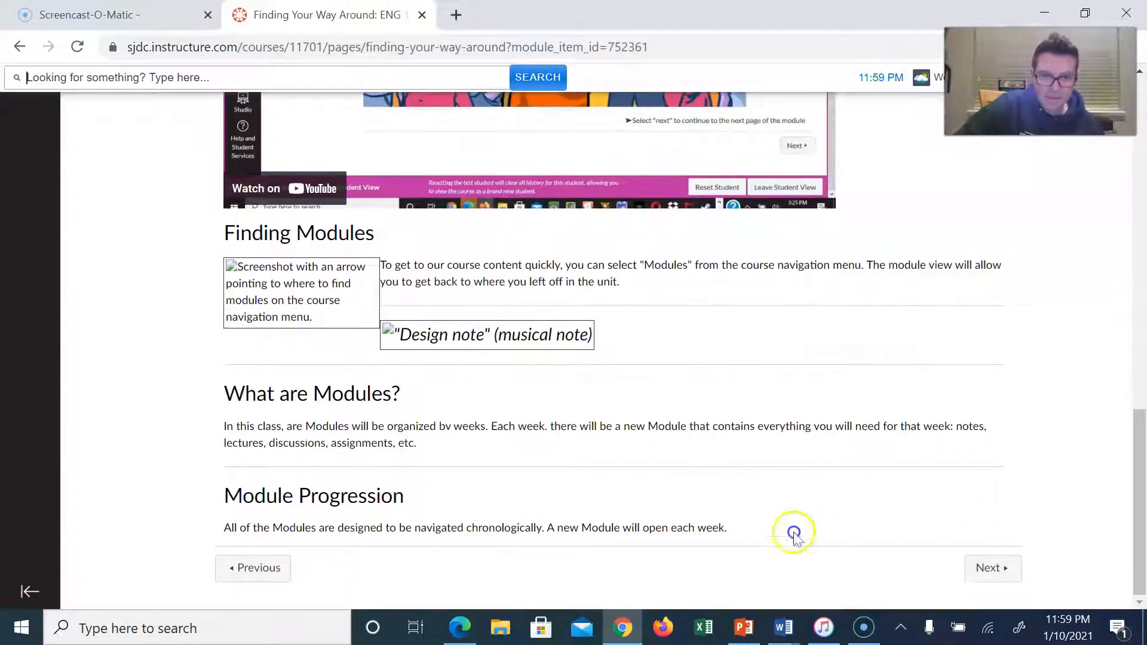
Step through 'Being Successful in this Course' to the 'Where to Find Help' page
left_click(993, 568)
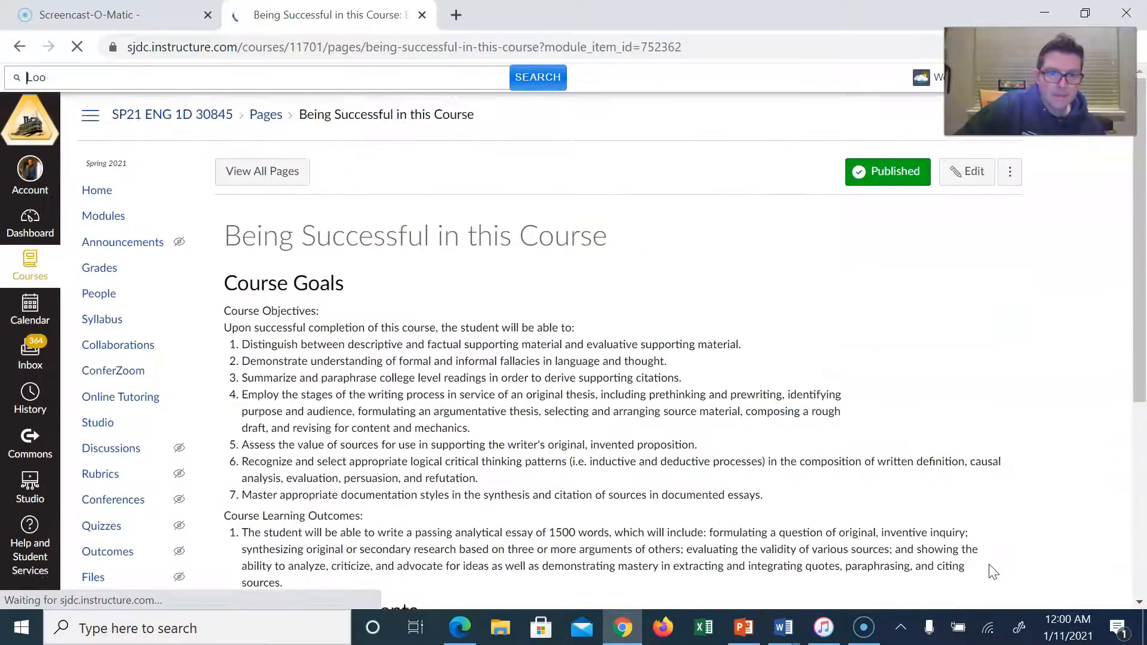
scroll("down", 3)
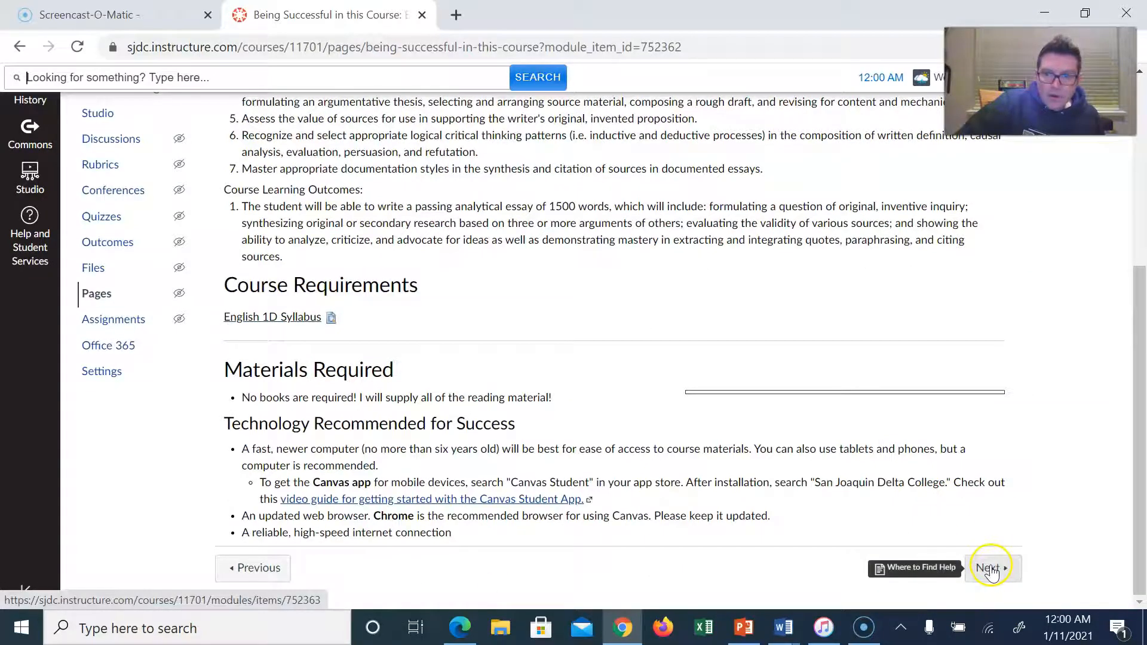
left_click(988, 567)
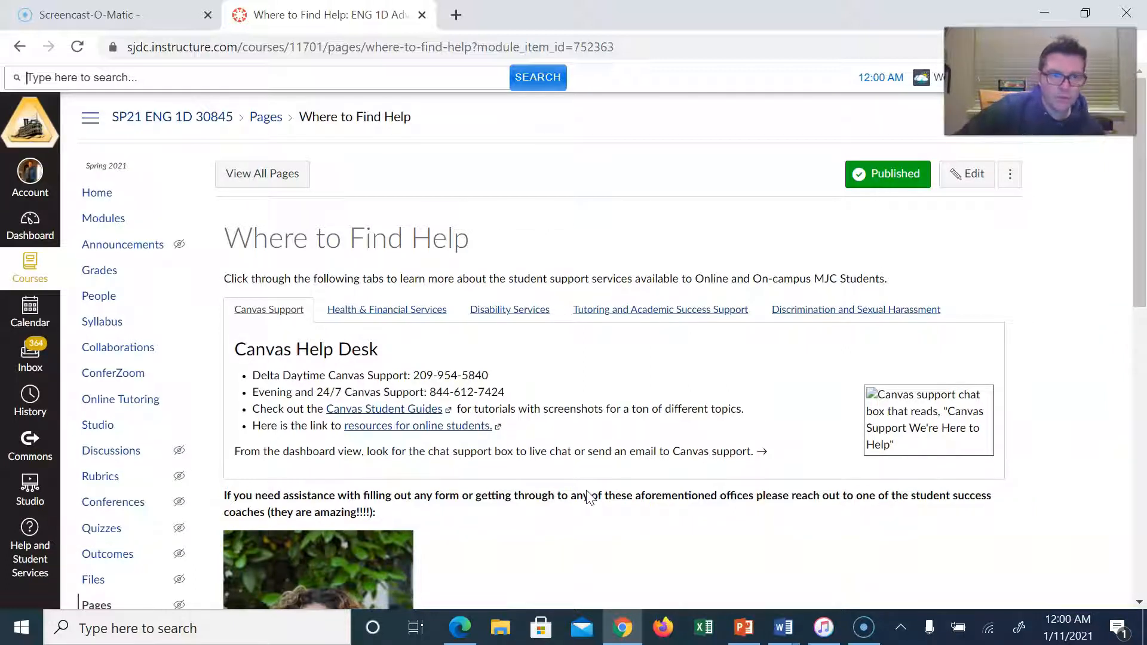
mouse_move(98, 192)
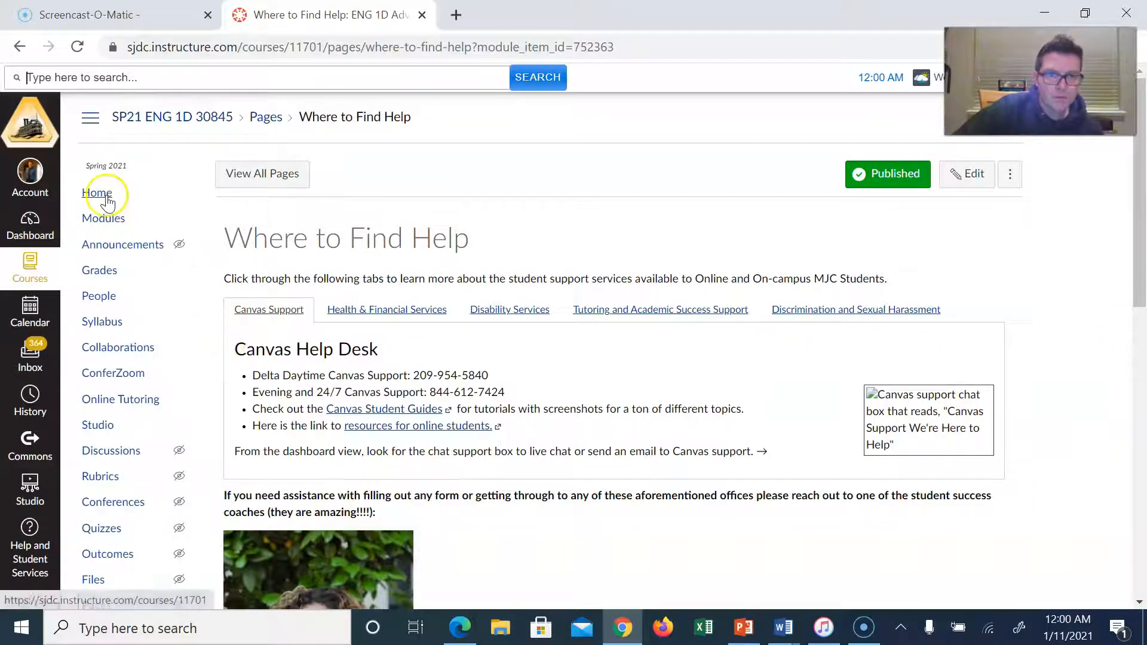
Go back to the ENG 1D course home page and scroll over instructor information
left_click(97, 192)
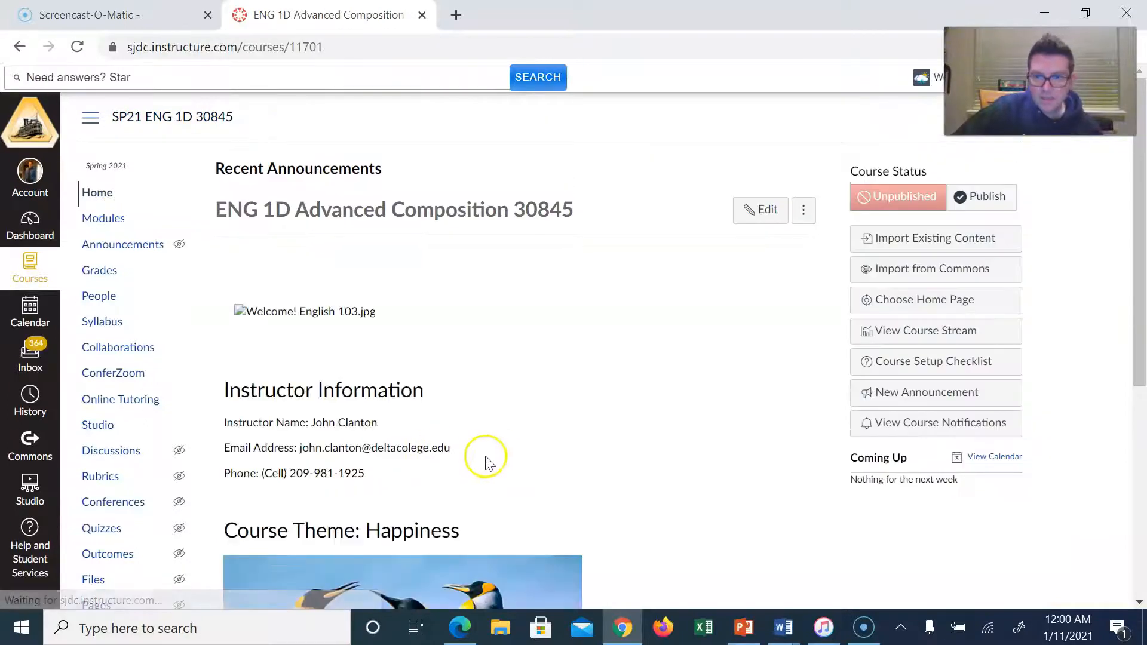
scroll("down", 3)
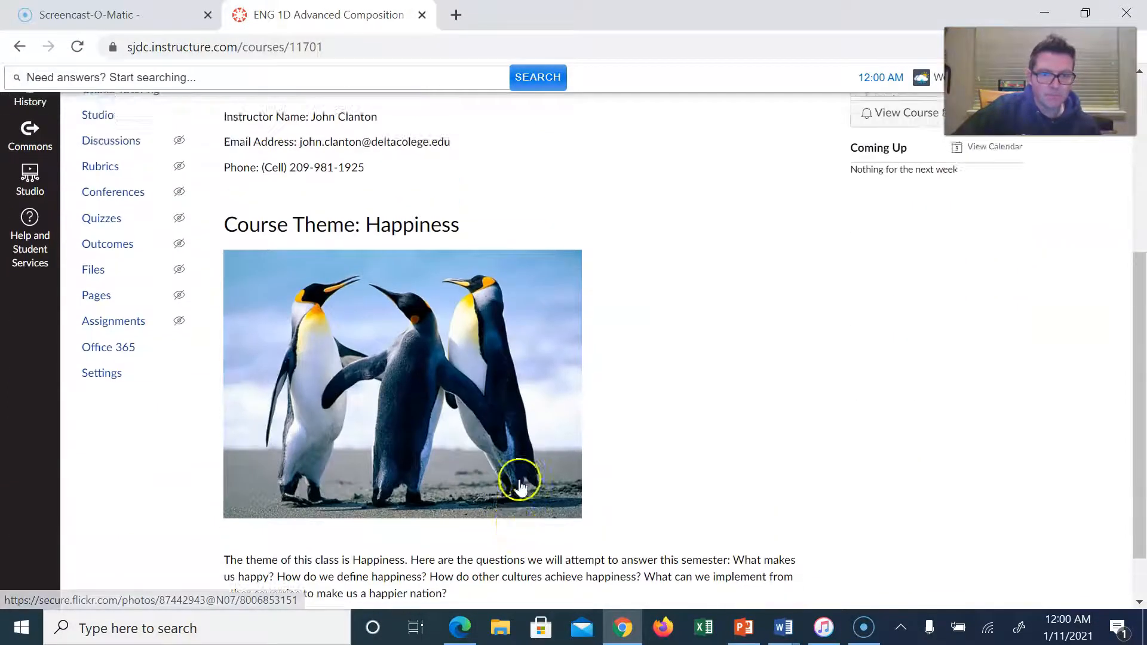
scroll("up", 3)
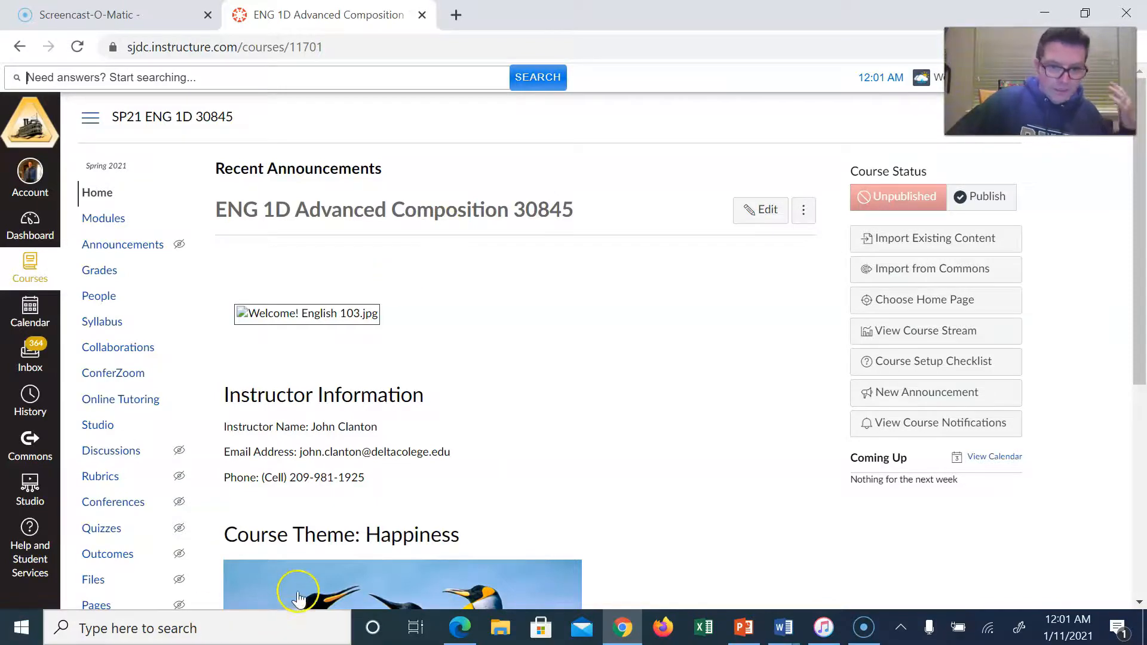
mouse_move(366, 485)
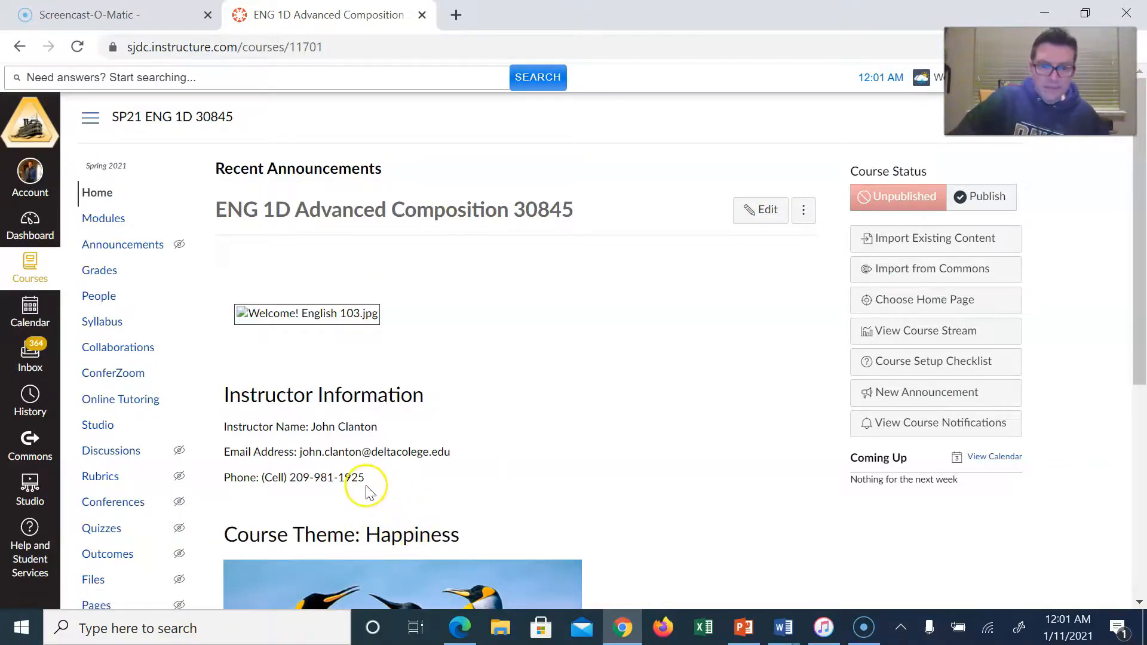